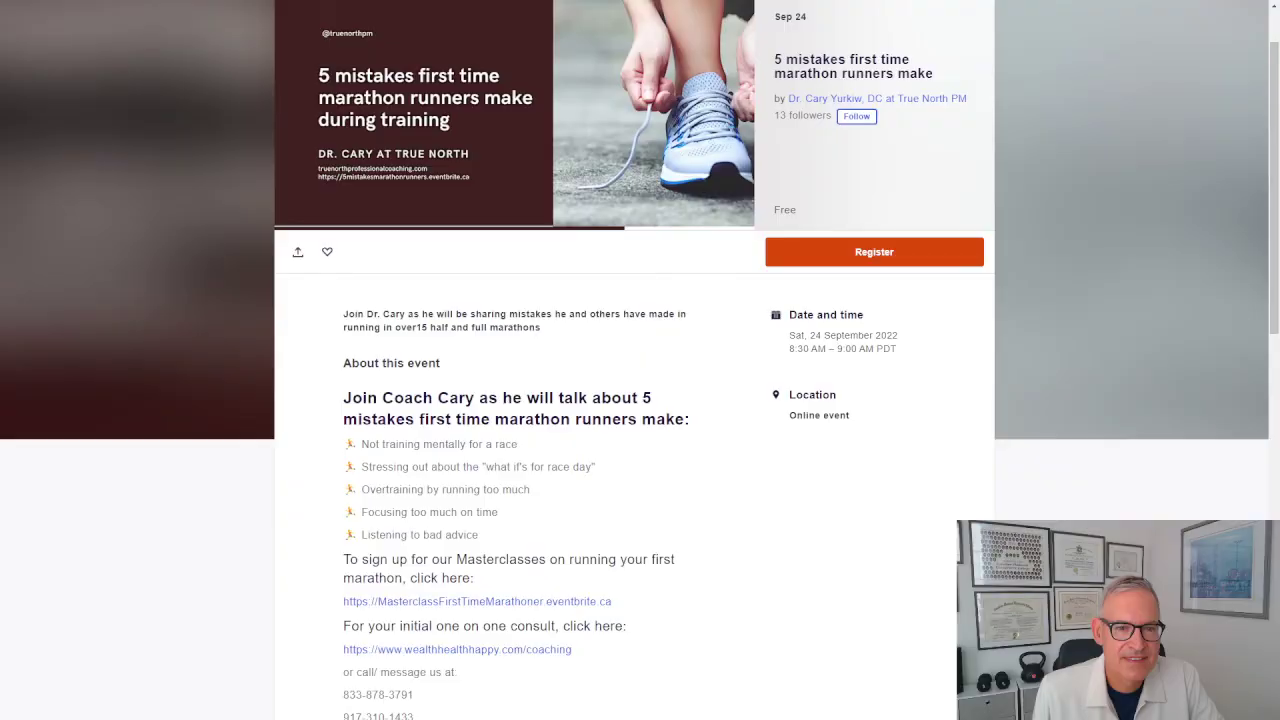
pyautogui.moveTo(928, 516)
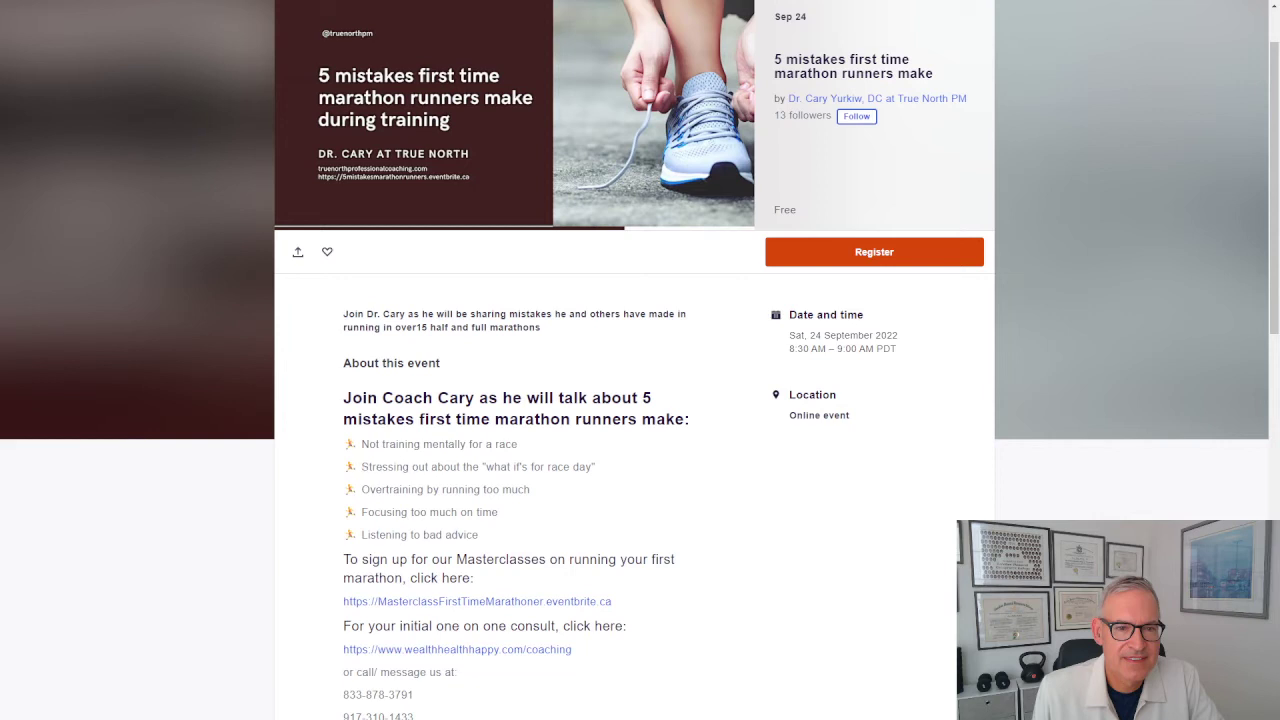
# Select the full second mistake bullet about stressing over race-day "what ifs"
pyautogui.doubleClick(376, 468)
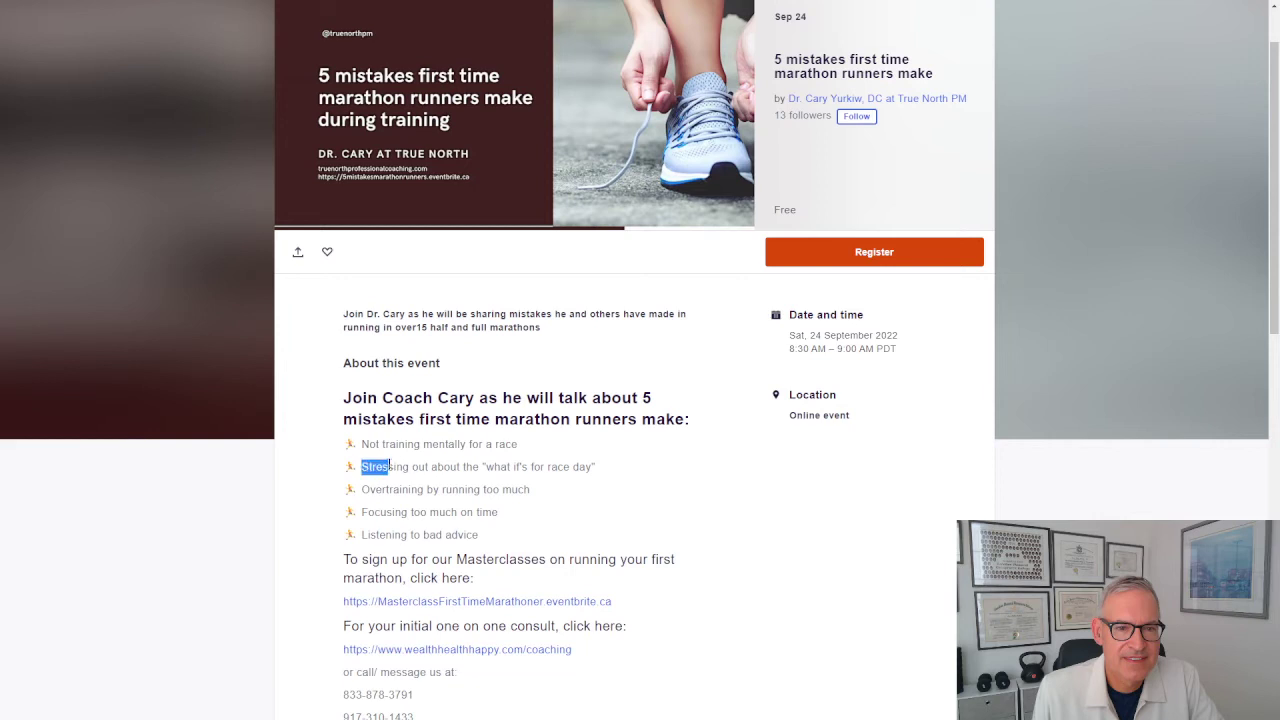
pyautogui.tripleClick(450, 468)
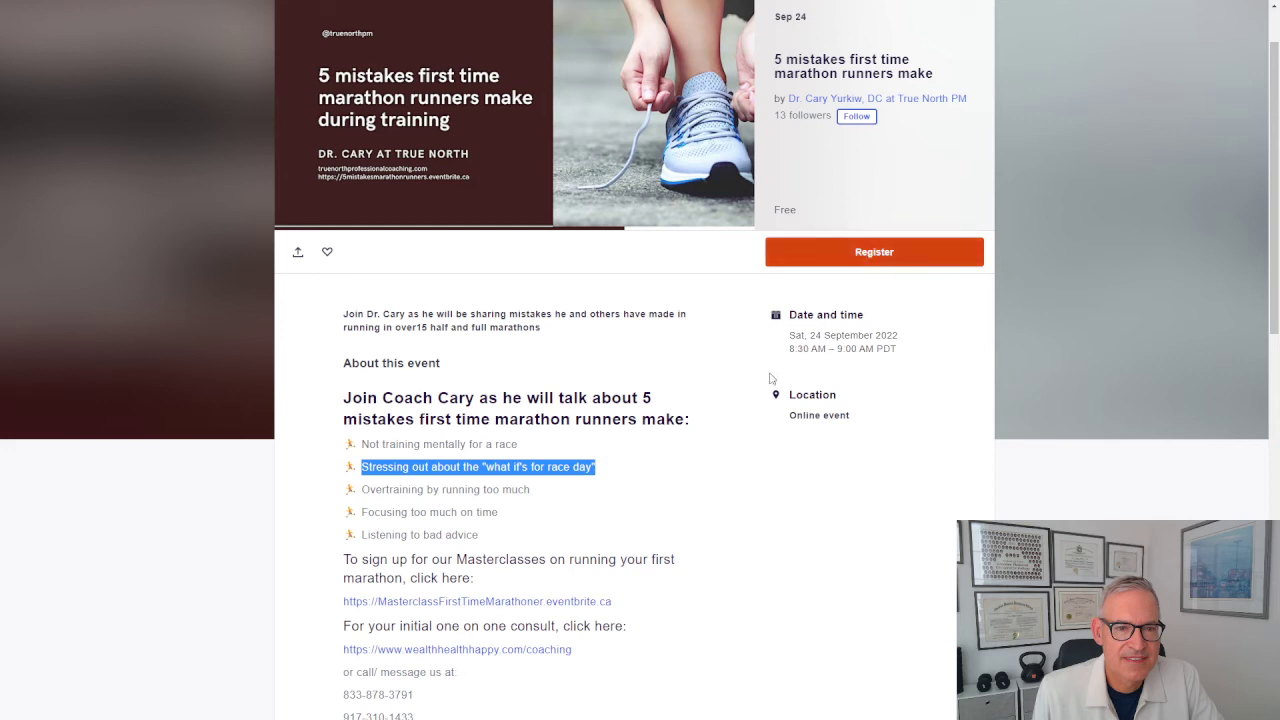
pyautogui.moveTo(544, 588)
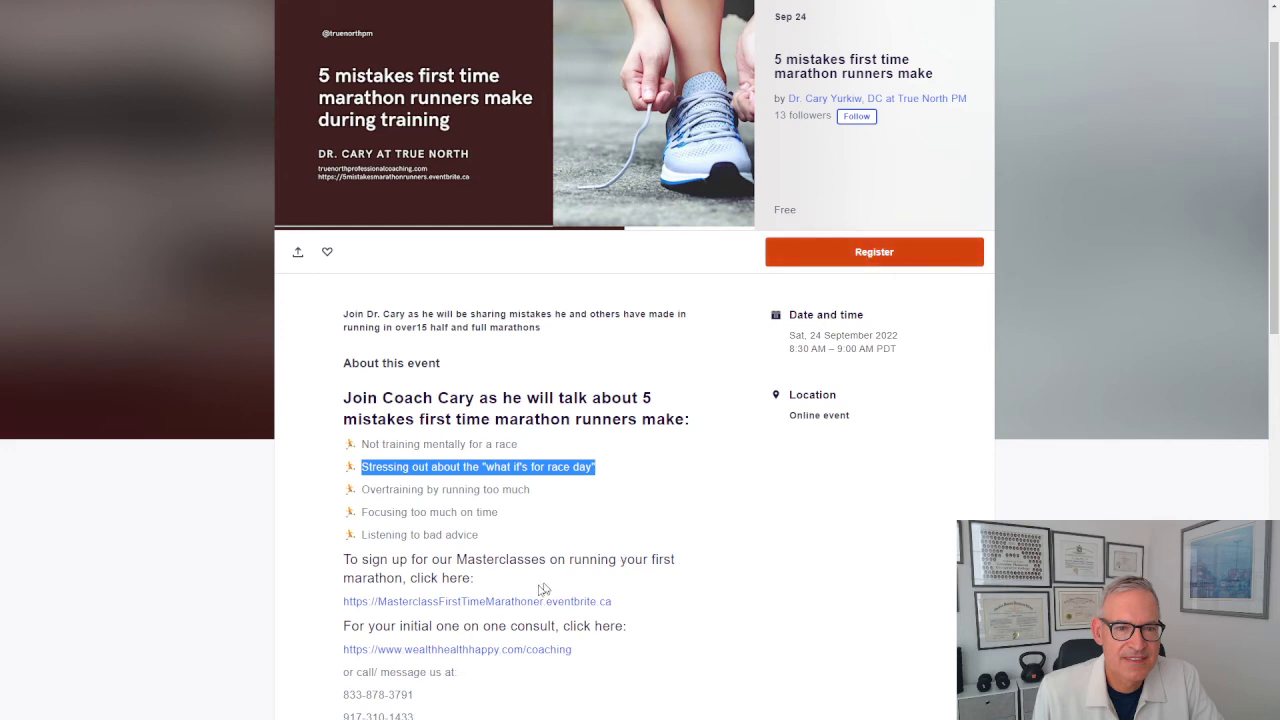
pyautogui.moveTo(476, 600)
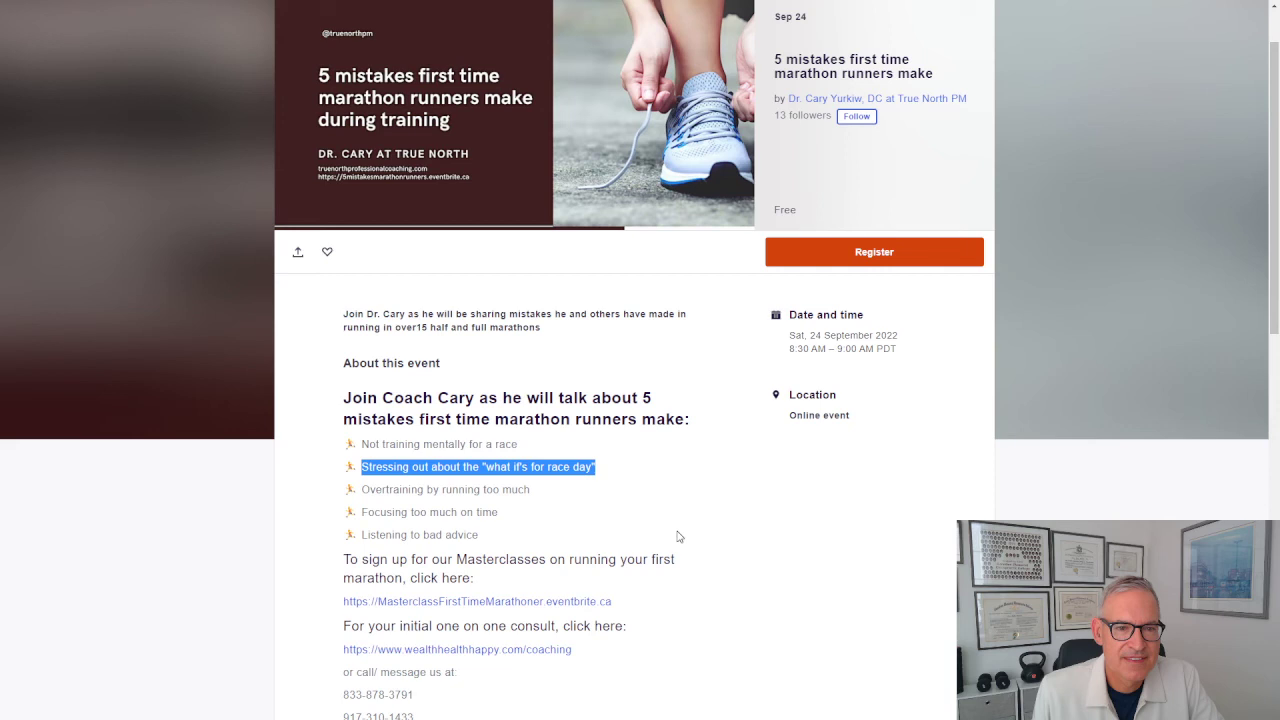
pyautogui.moveTo(418, 660)
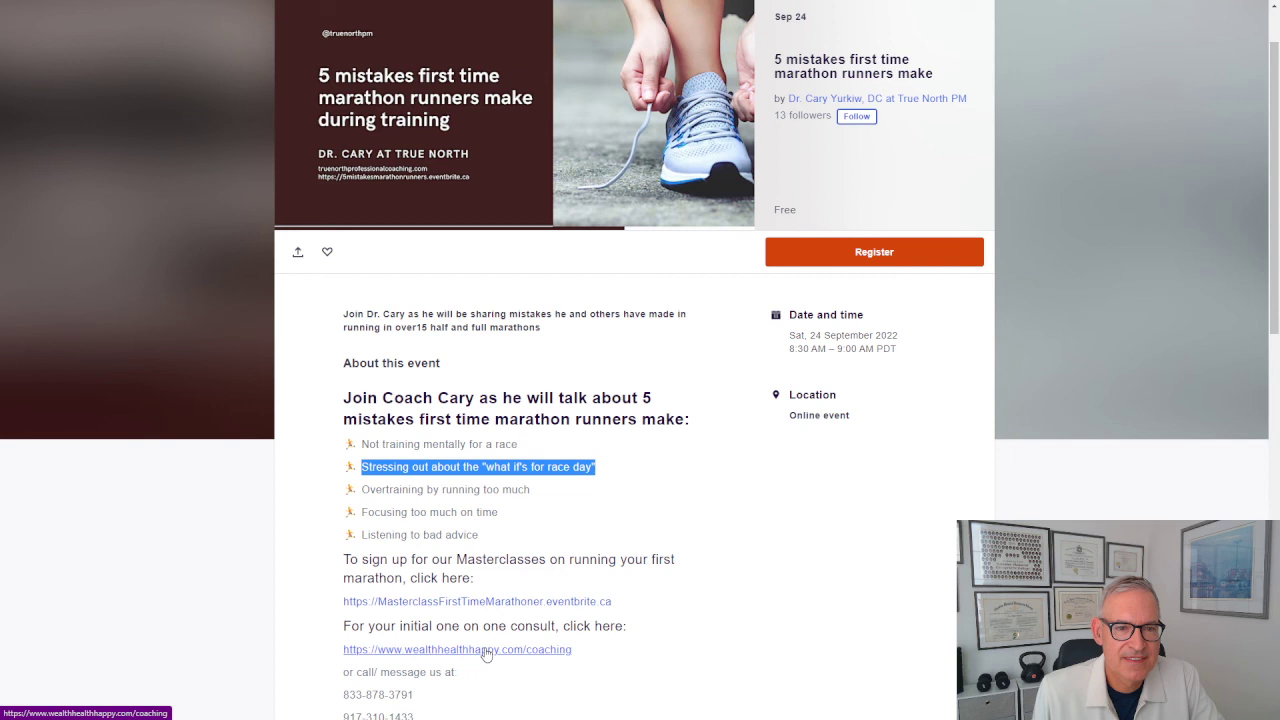
pyautogui.moveTo(930, 680)
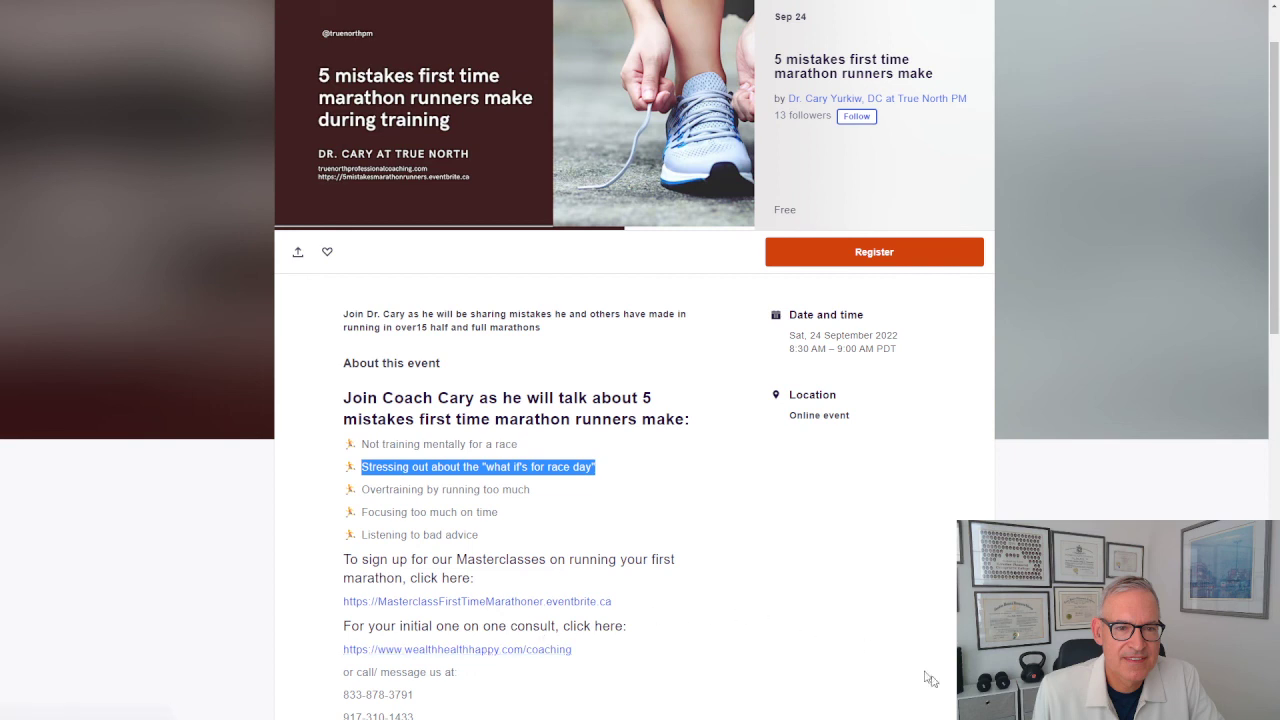